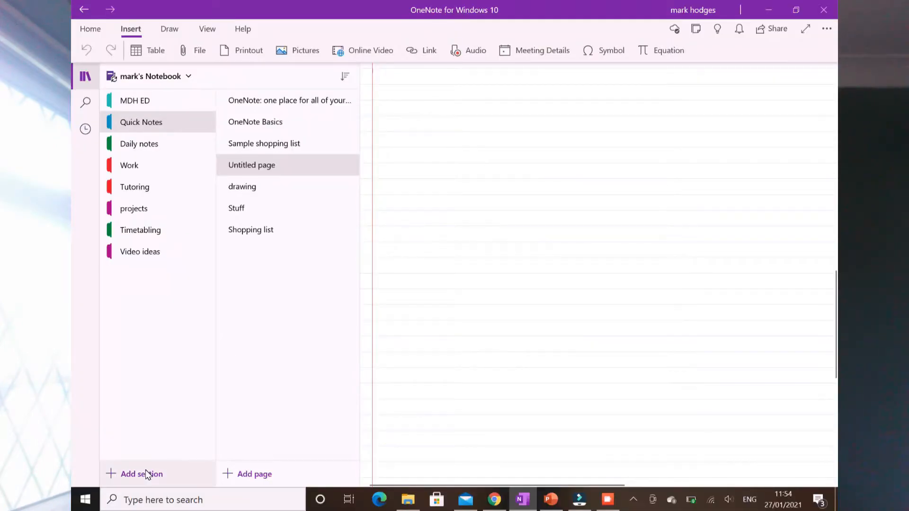
Add a section named New section to mark's Notebook.
click(142, 473)
text(New se)
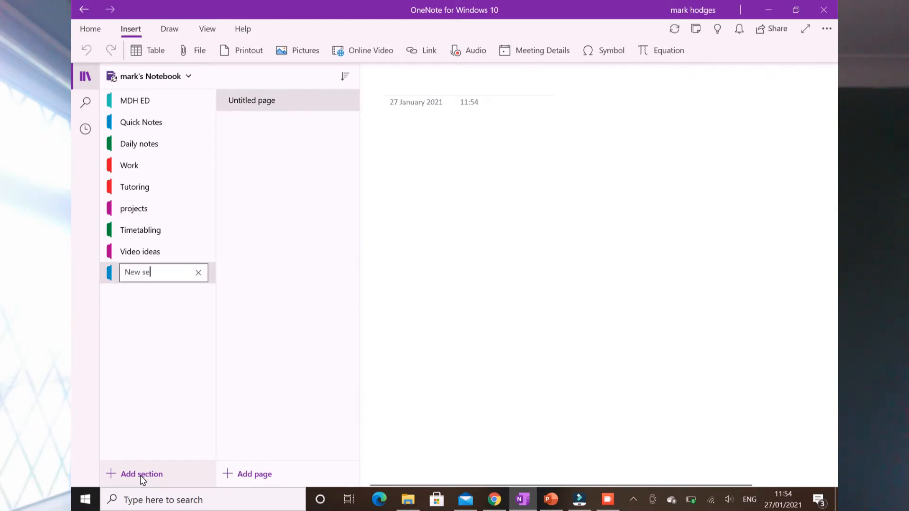
text(ction)
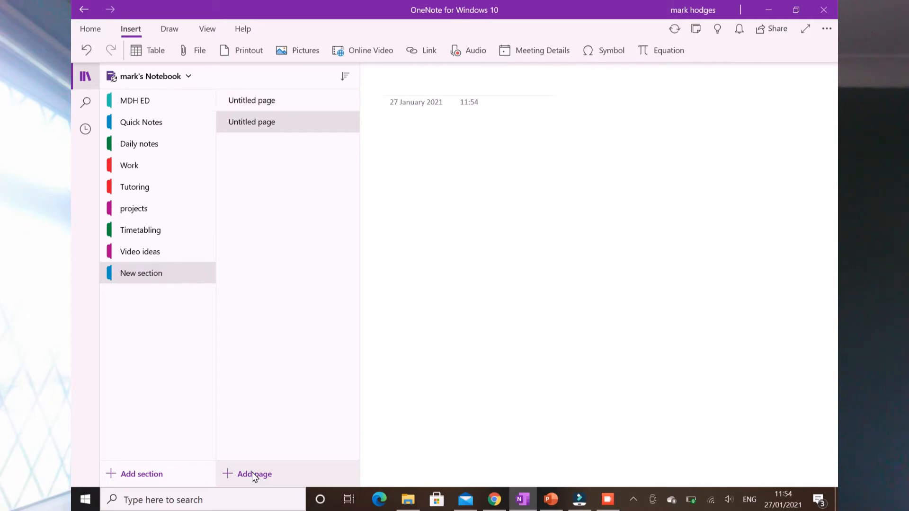
Title the first two untitled pages 'New page' and 'Second page'.
click(251, 100)
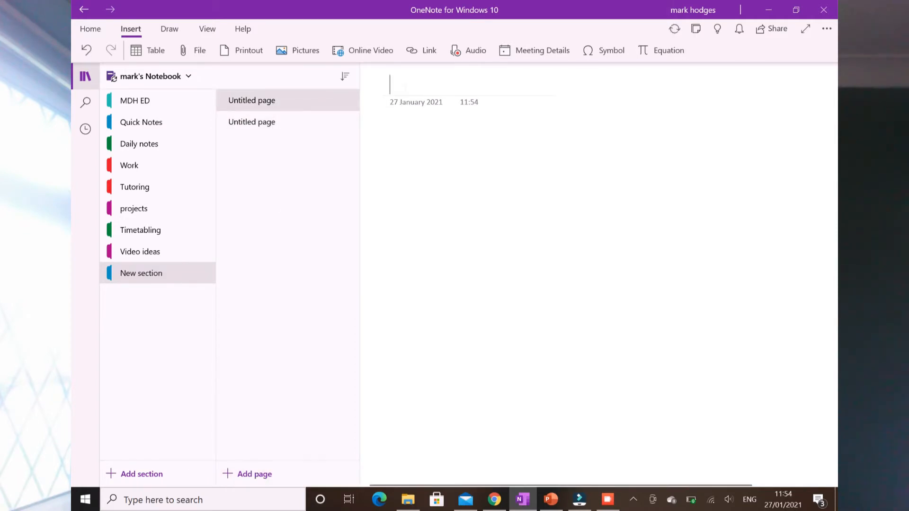
text(New page)
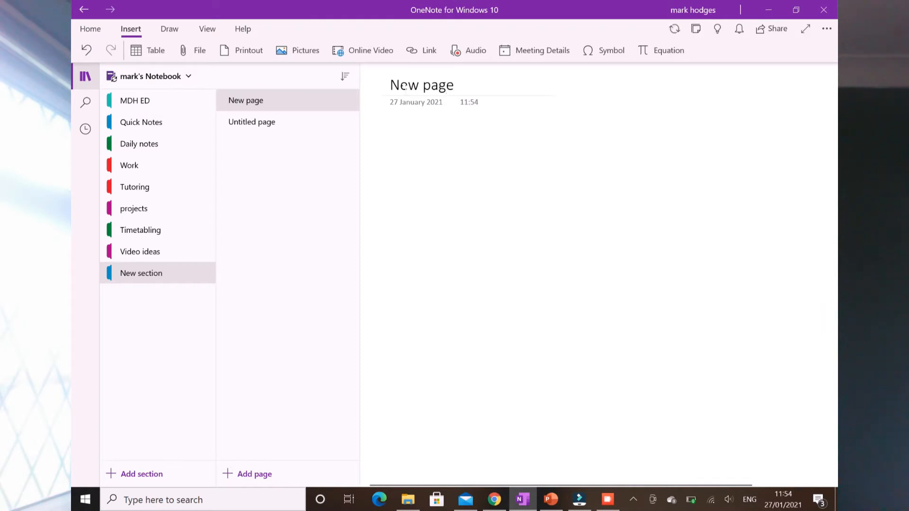
click(251, 121)
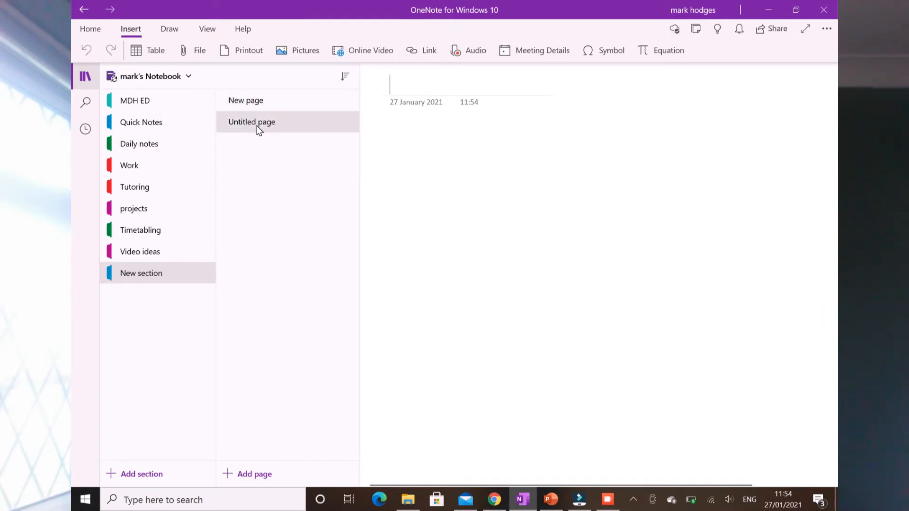
text(Seconde)
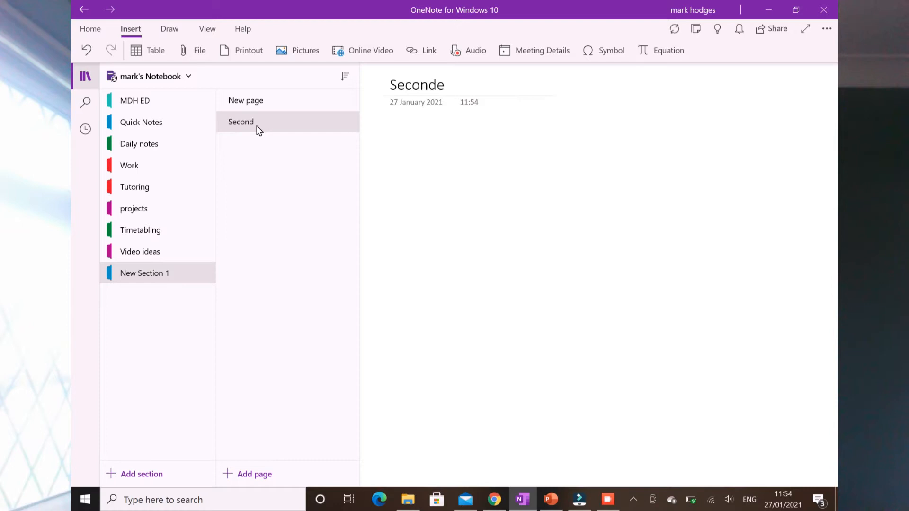
text(page)
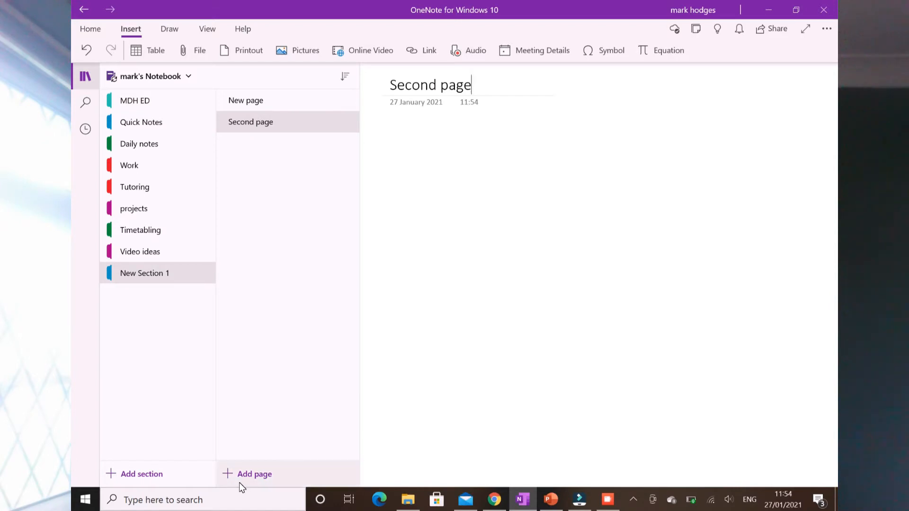
mouse_move(254, 474)
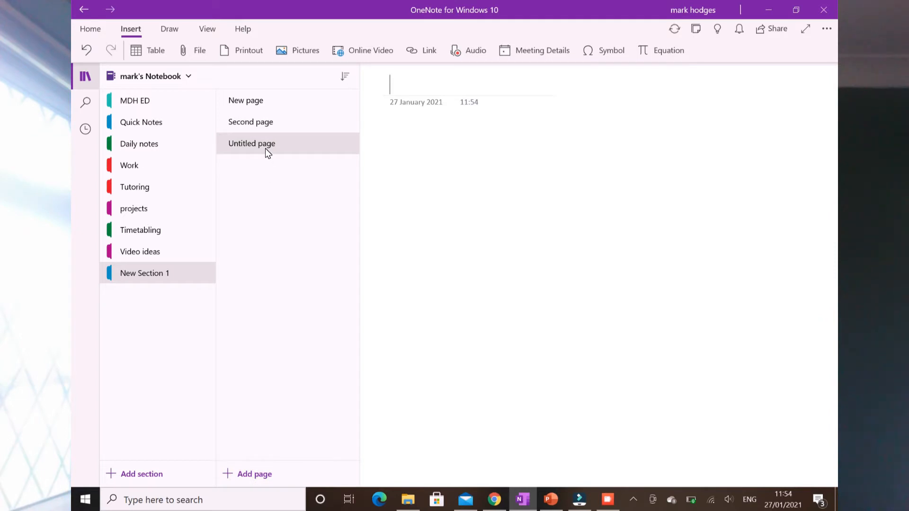
Title a page 'Jan' and add another page titled '1/1'.
text(Jan)
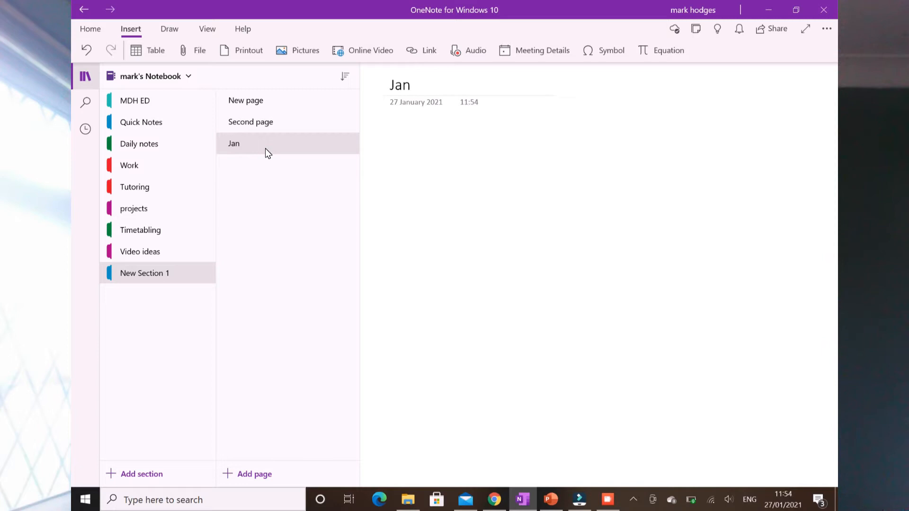
click(254, 474)
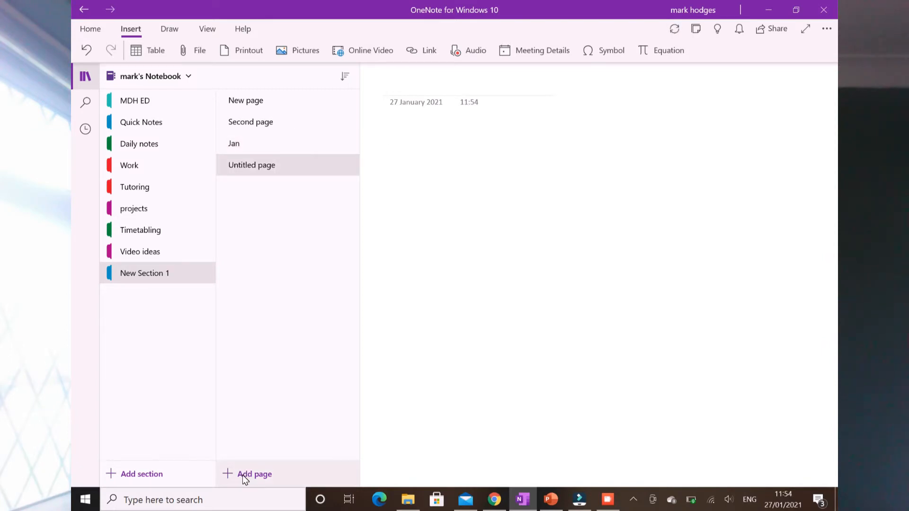
text(1/1)
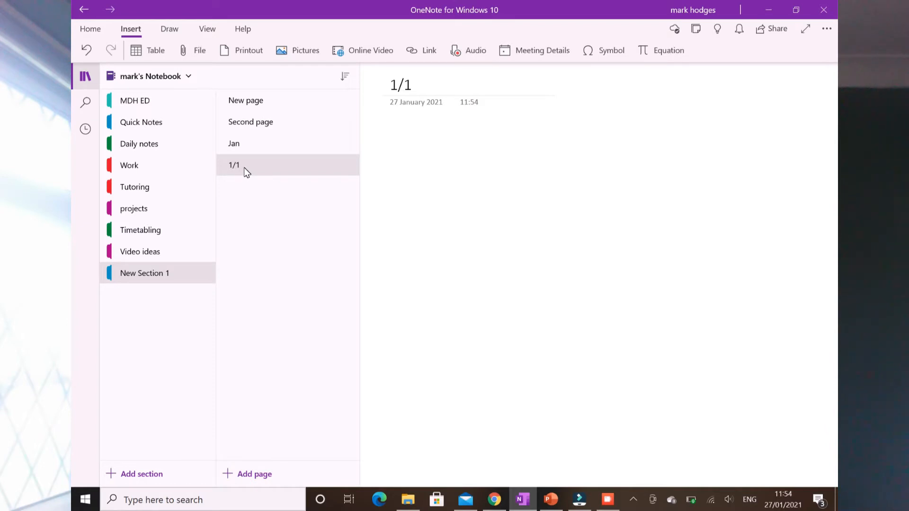
Make the 1/1 page a subpage under Jan.
right_click(234, 165)
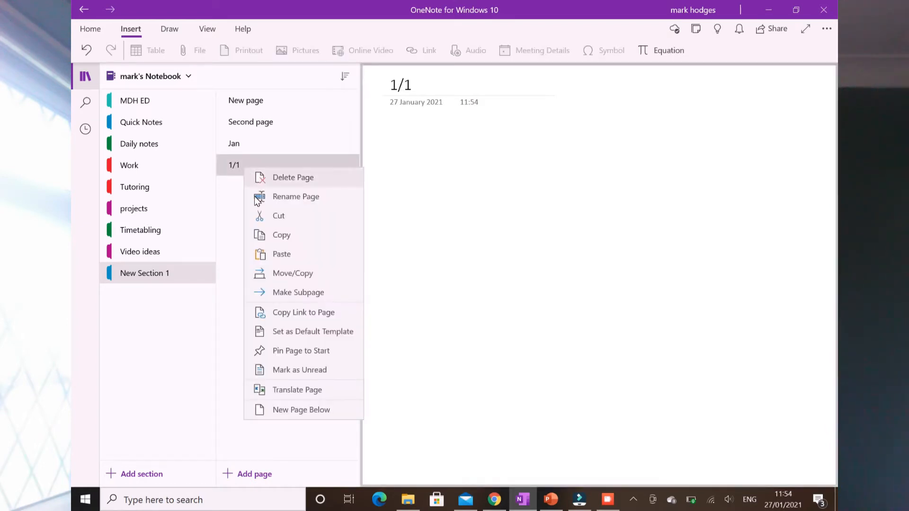
mouse_move(297, 292)
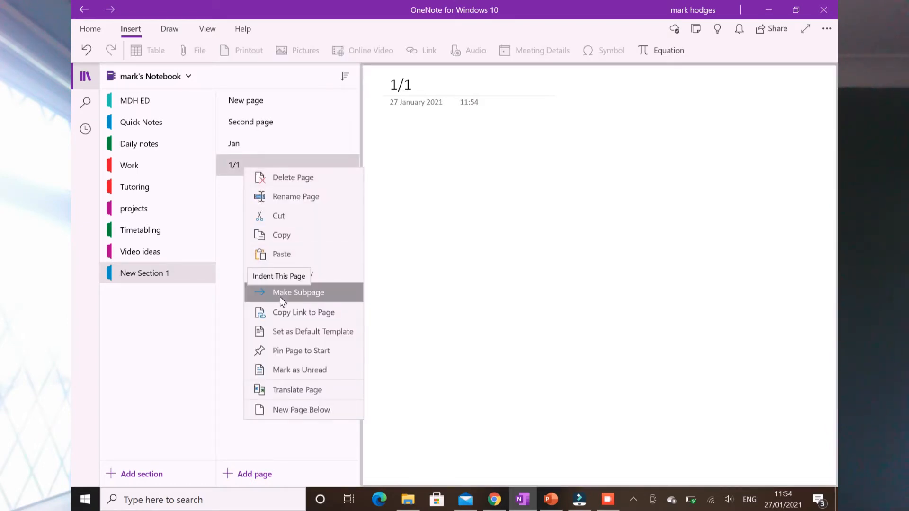
click(298, 292)
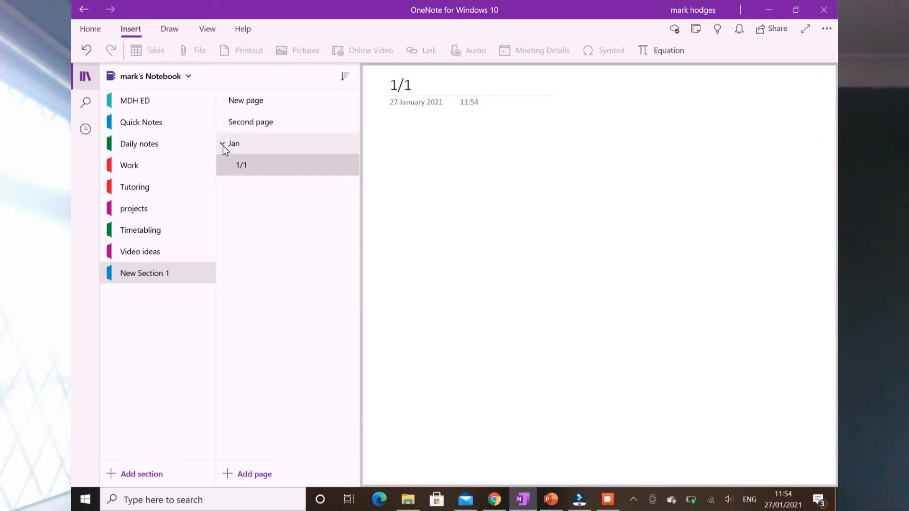
mouse_move(225, 147)
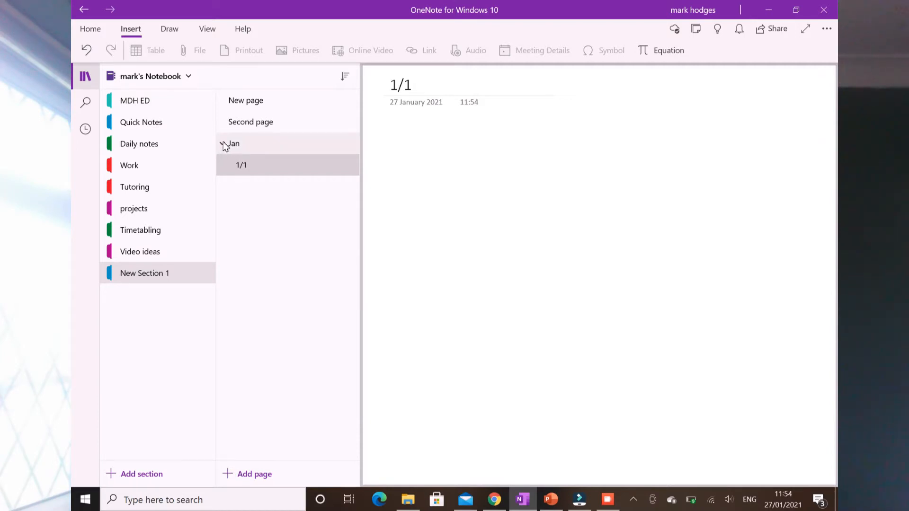
click(233, 143)
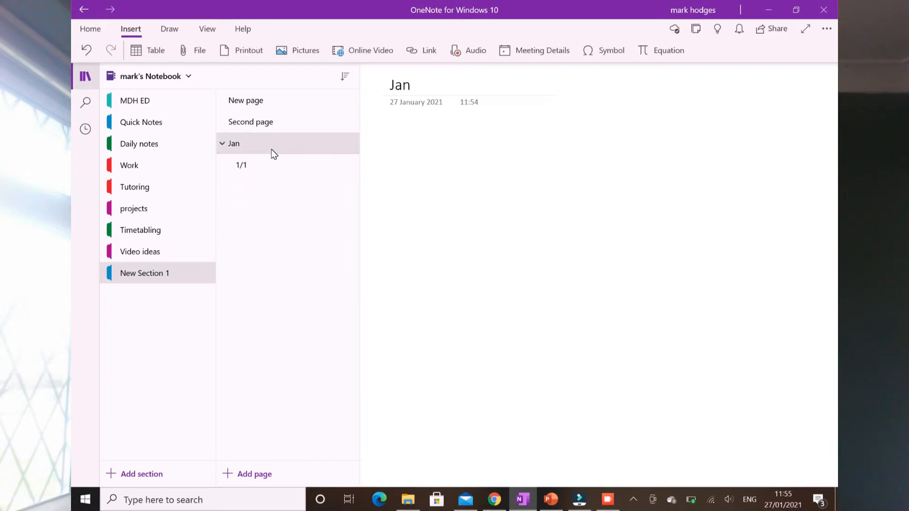
click(389, 138)
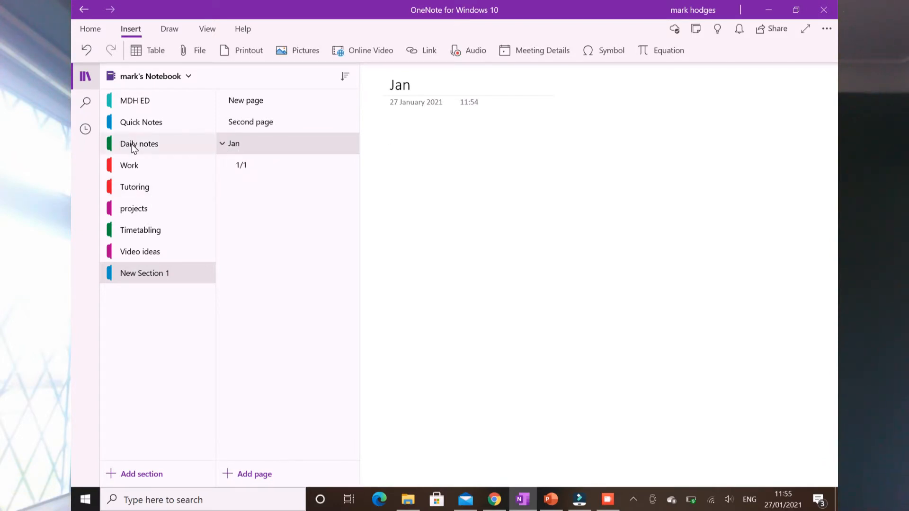
Open December 20 in Daily notes and collapse the page groups.
click(139, 143)
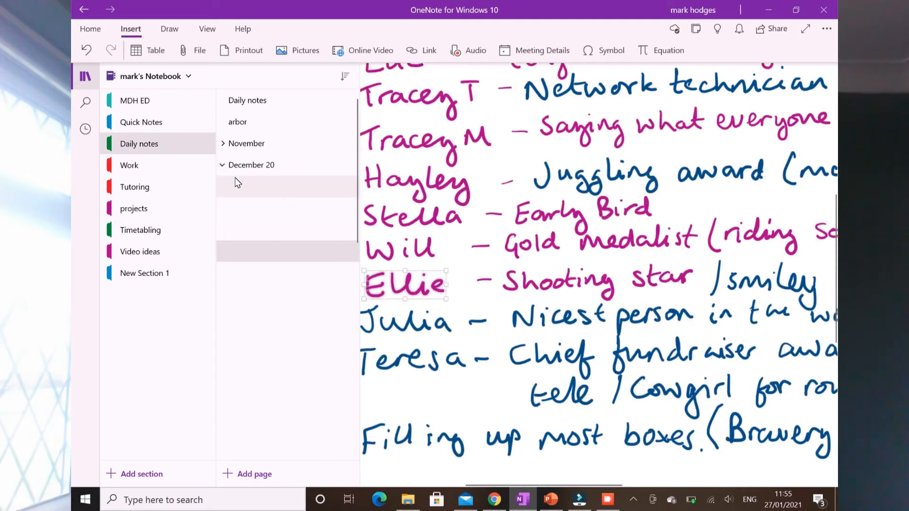
click(252, 165)
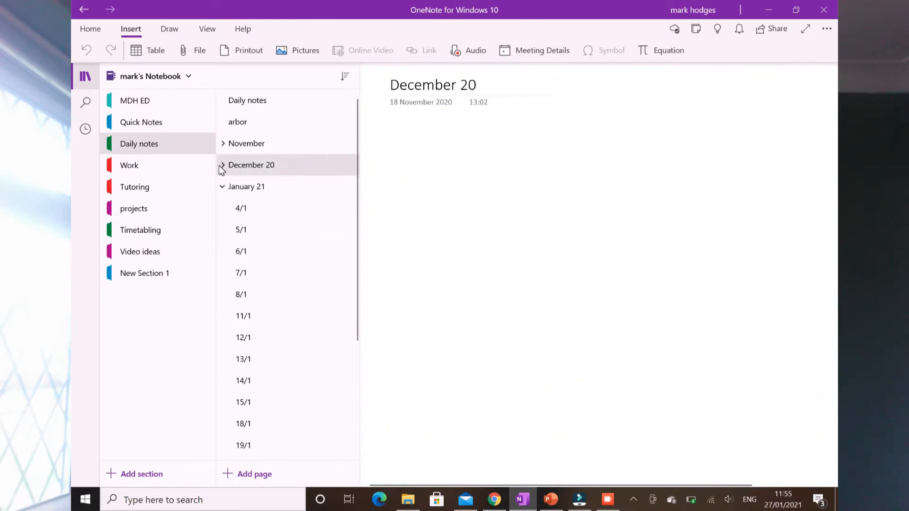
click(222, 186)
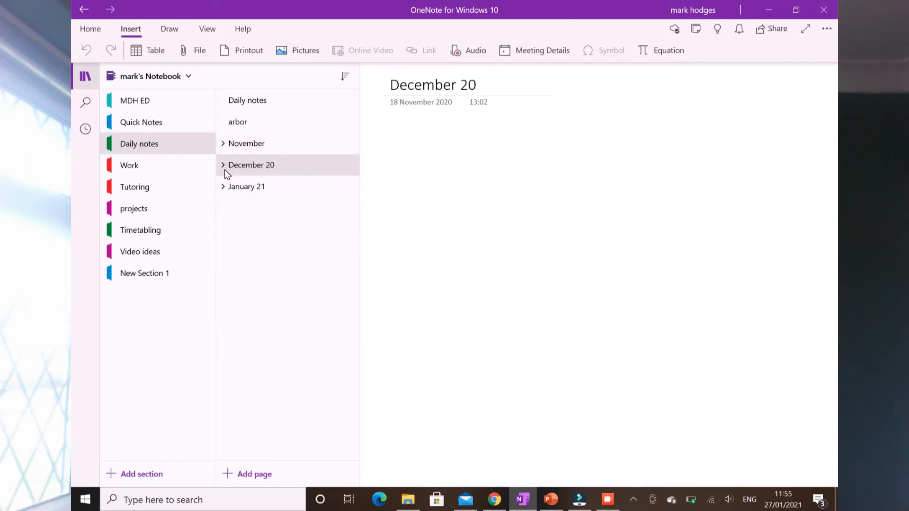
mouse_move(249, 301)
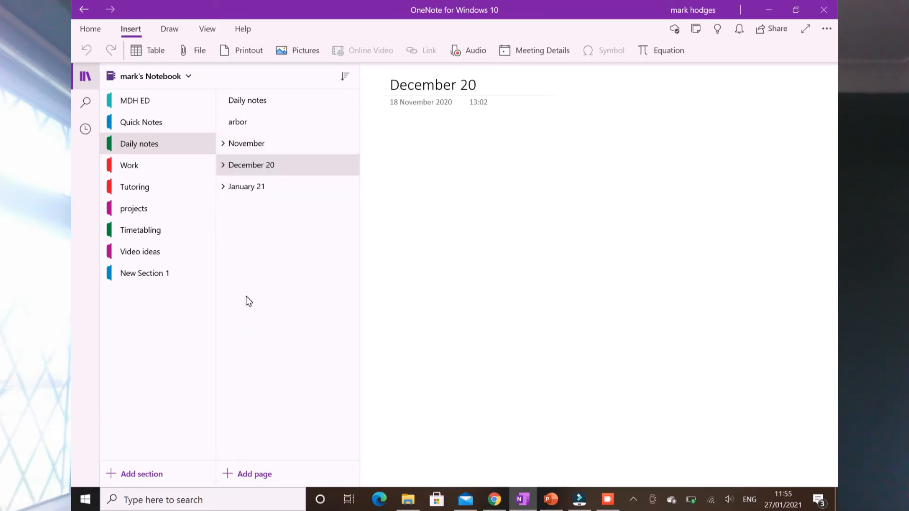
click(207, 29)
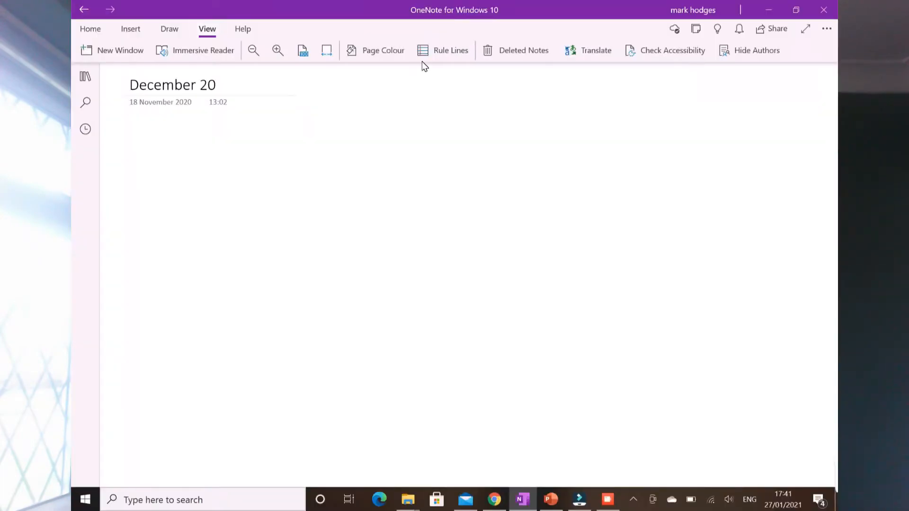
Try narrow and wide rule lines on December 20, then switch to grid lines.
click(443, 49)
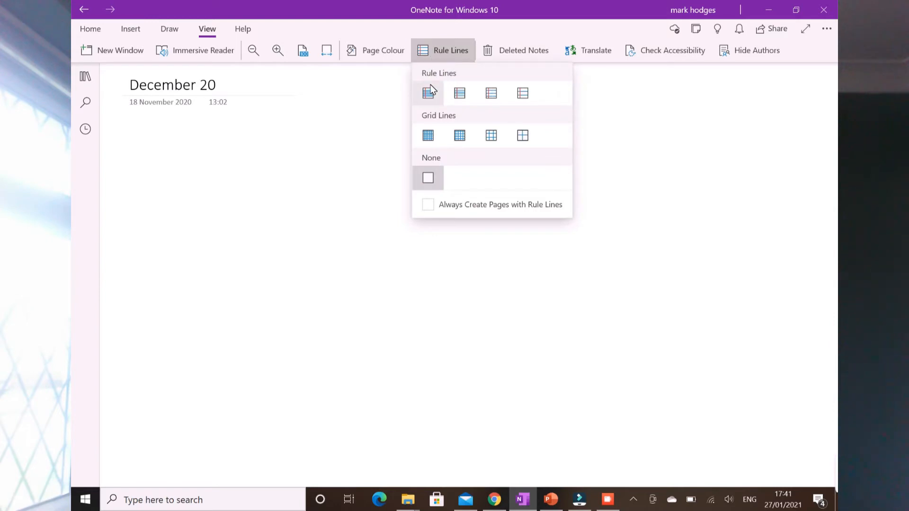
click(427, 93)
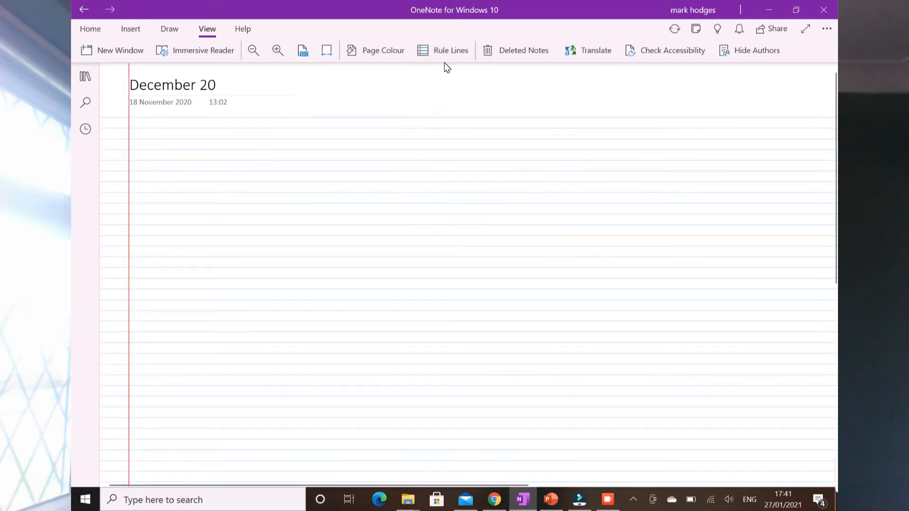
click(443, 49)
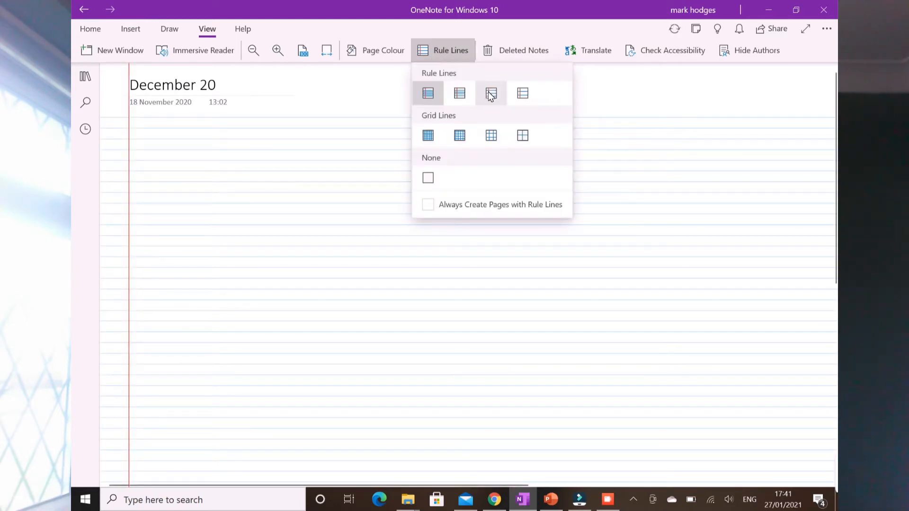
click(490, 93)
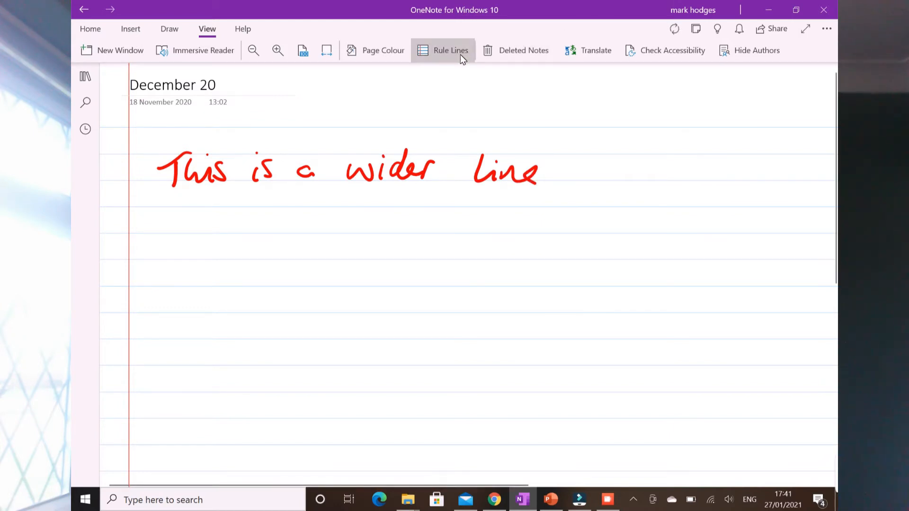
click(450, 49)
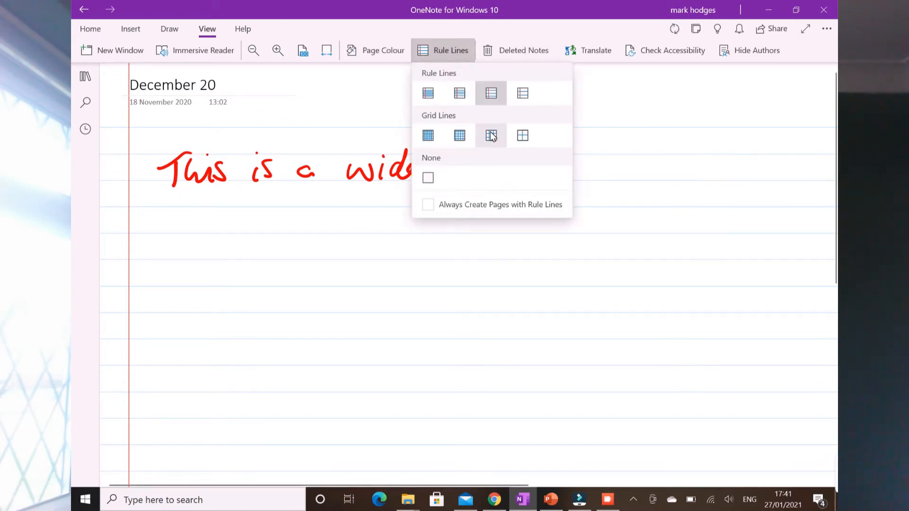
click(491, 135)
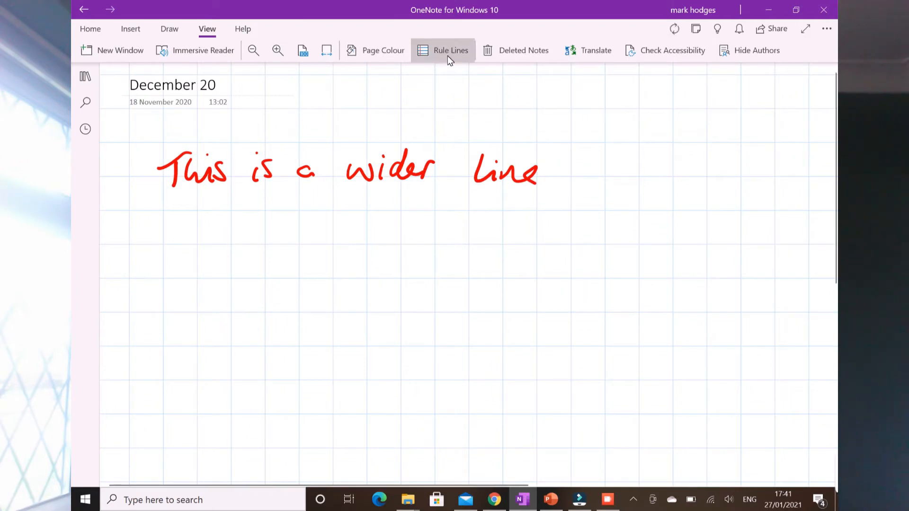
click(383, 49)
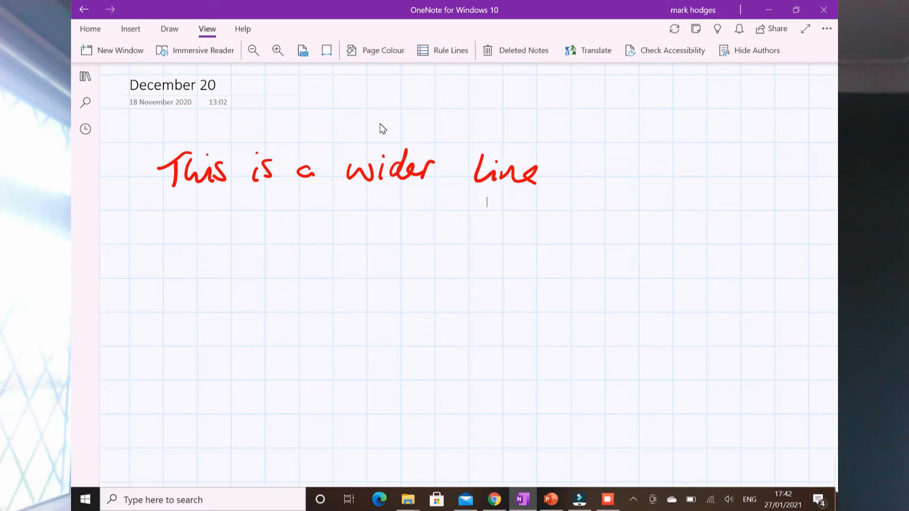
click(131, 29)
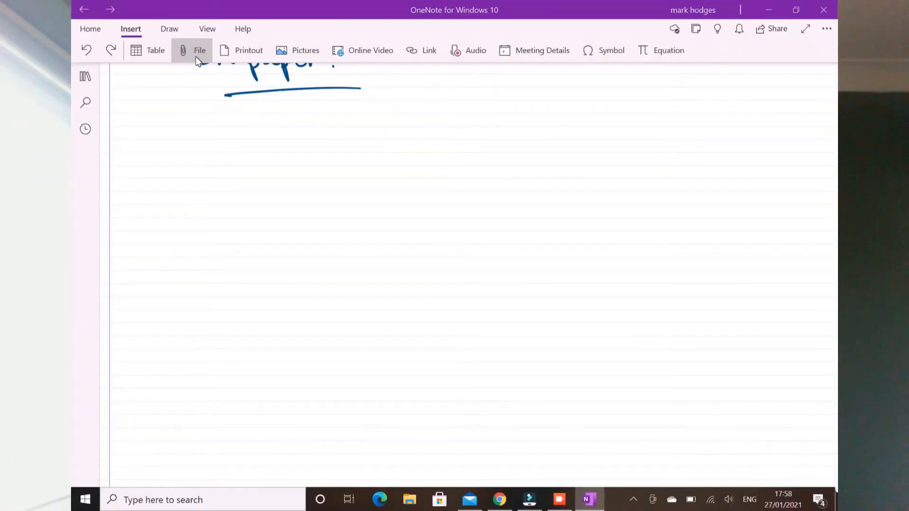
Insert the BTEC polo PDF letter on the page as a printout.
click(199, 50)
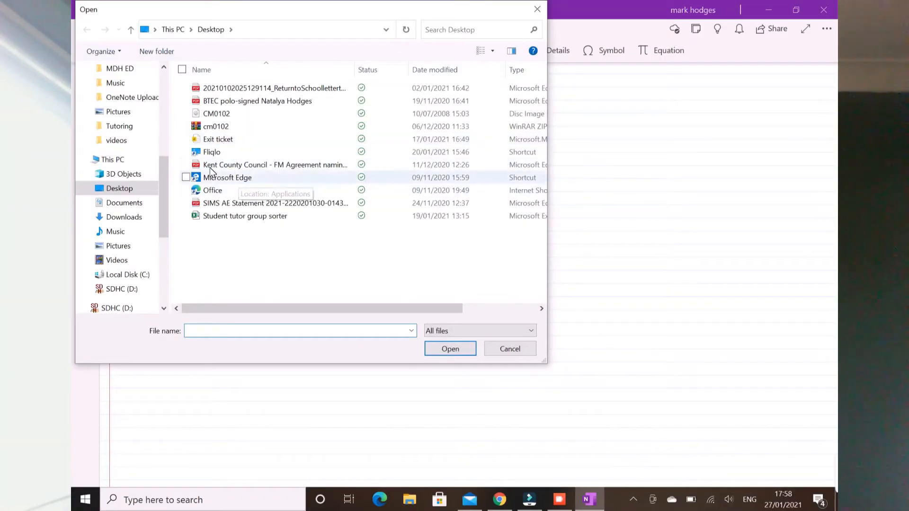
click(450, 348)
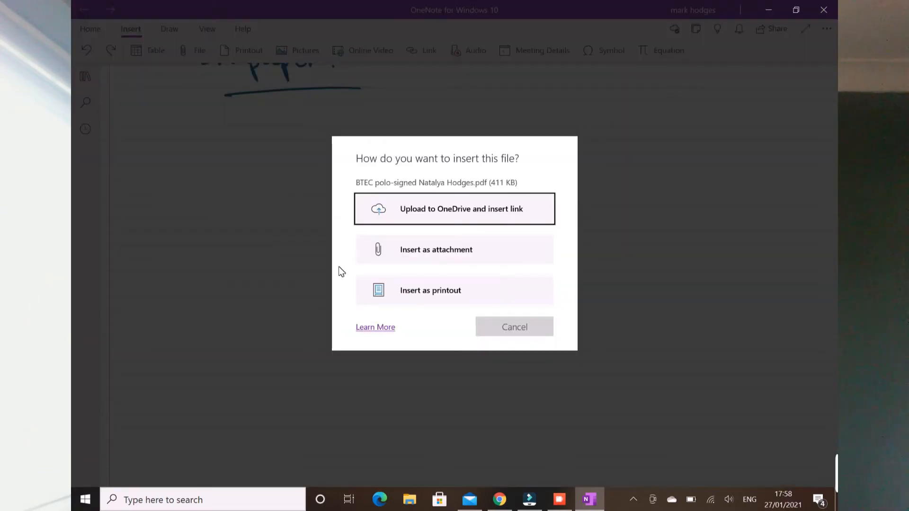
click(436, 250)
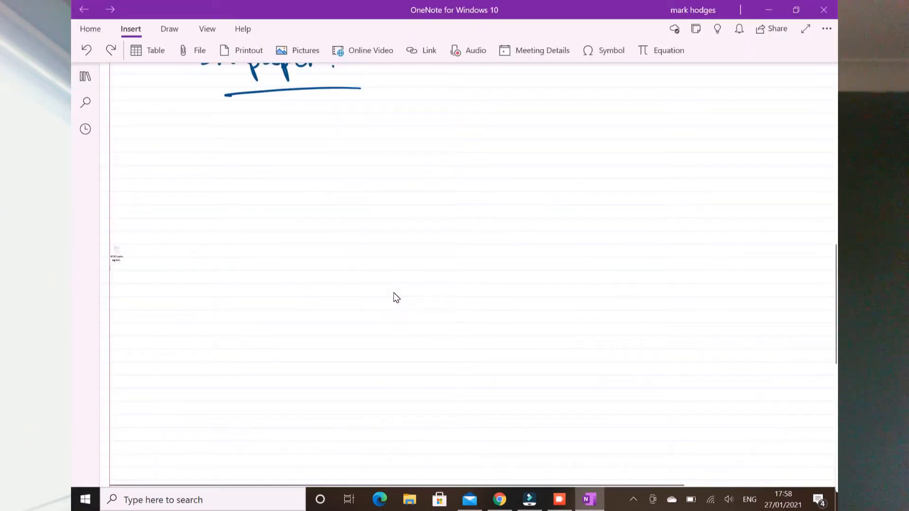
scroll(down, 3)
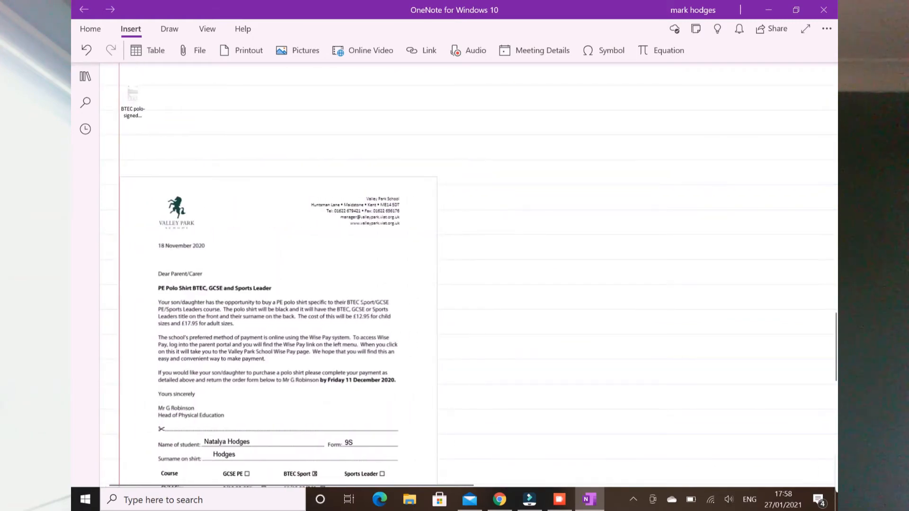
click(169, 28)
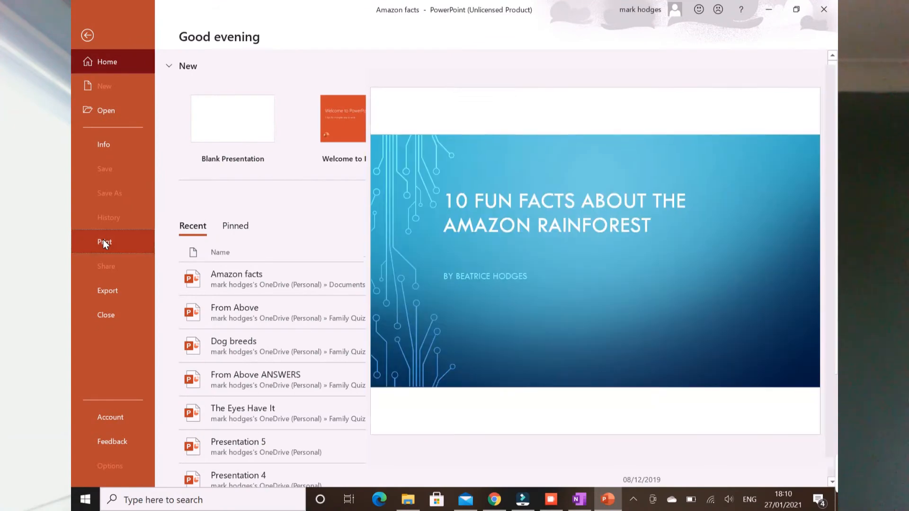
Print the Amazon facts slides to OneNote for Windows 10 and minimise PowerPoint.
click(104, 242)
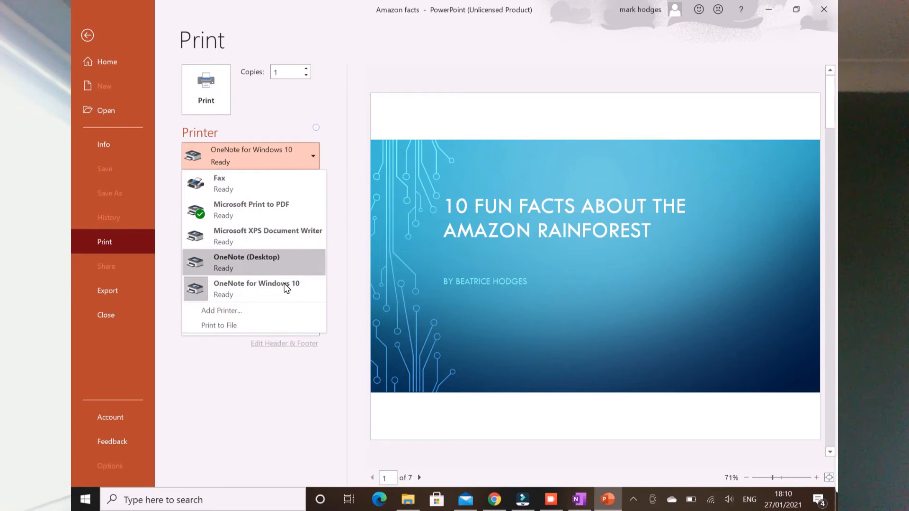
click(256, 286)
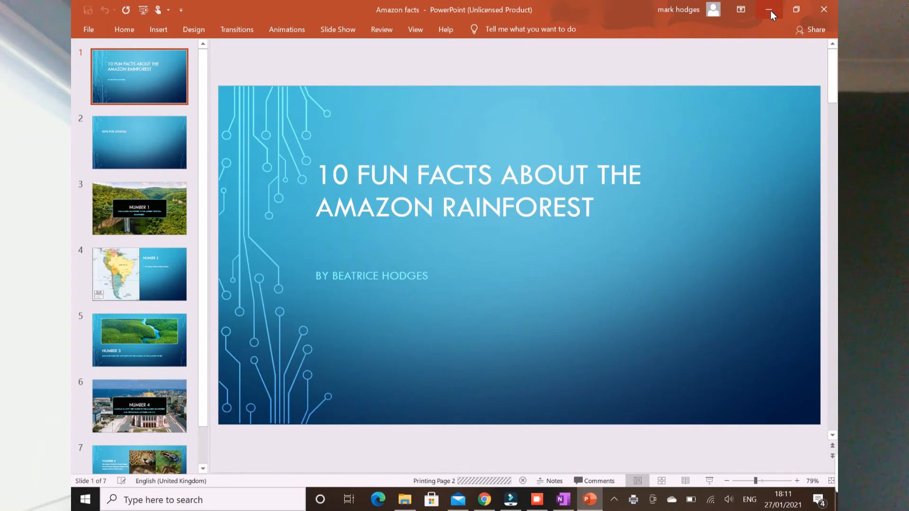
click(562, 500)
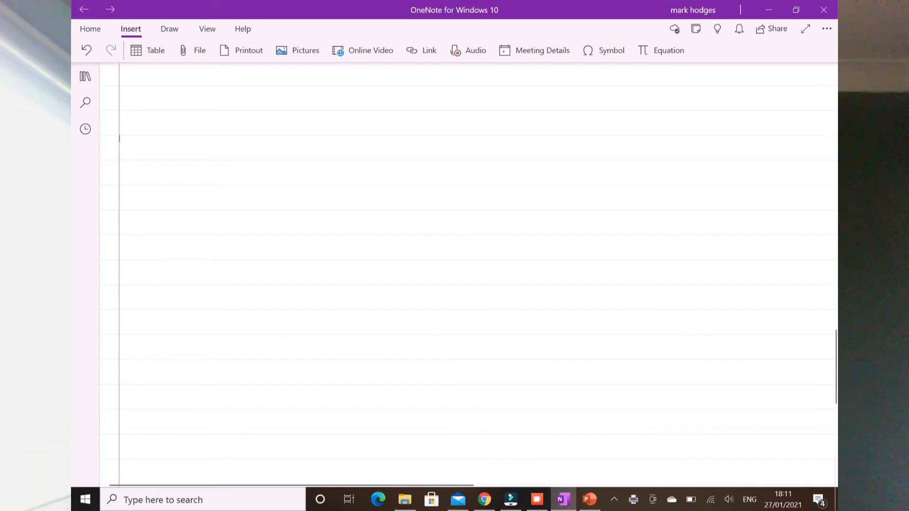
Place the slides printout on Rainforest-takeaway-homework and circle the title in red ink.
click(248, 51)
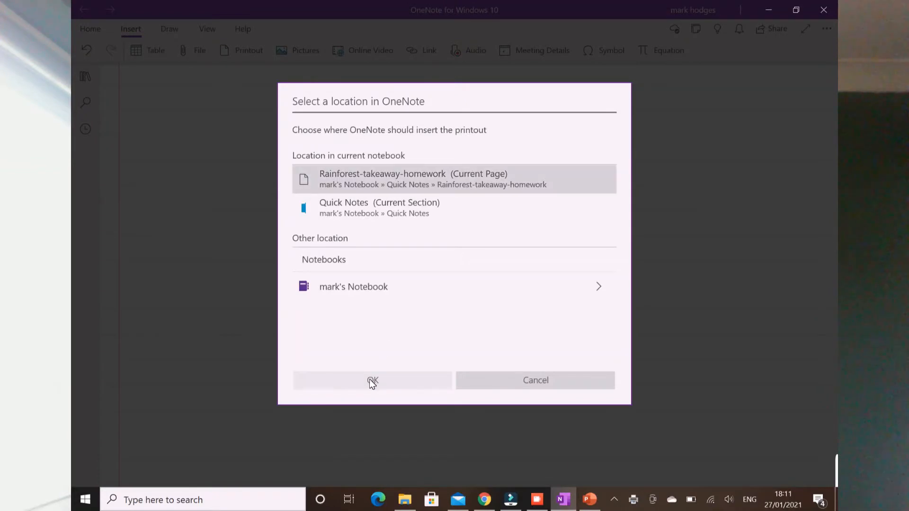
click(372, 380)
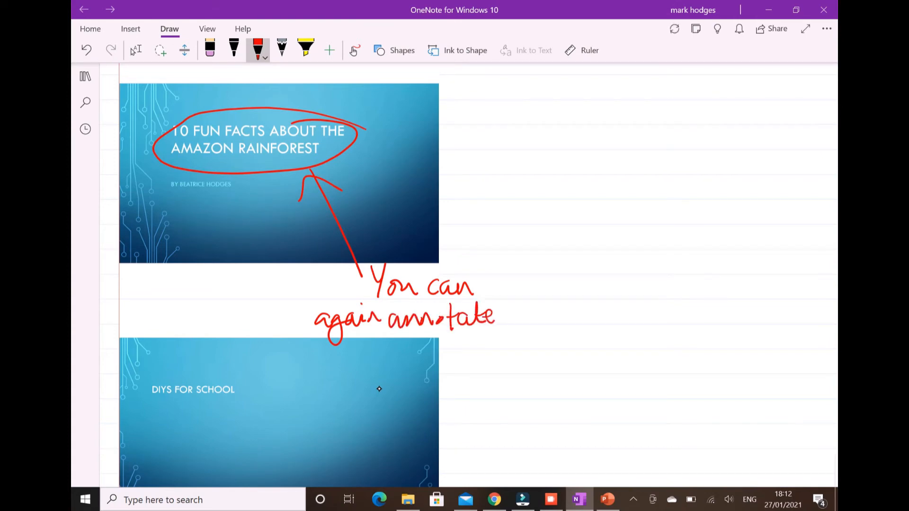
click(493, 500)
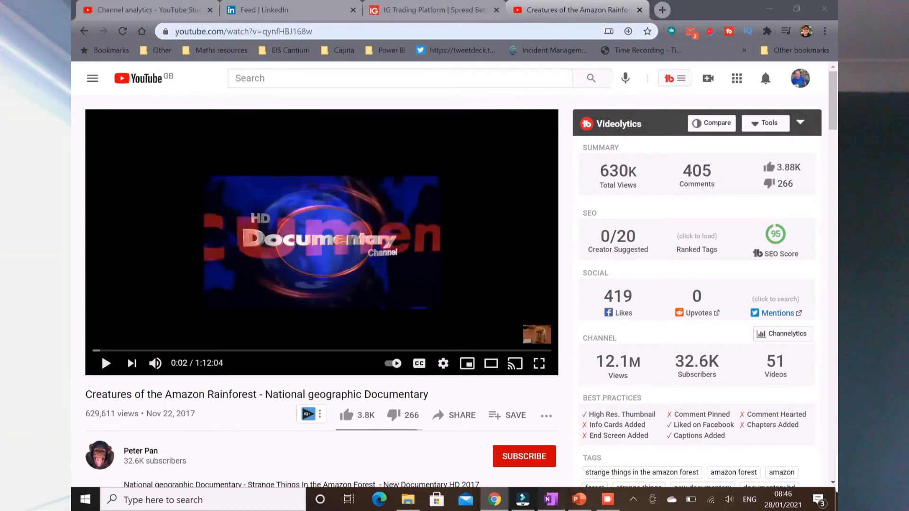
click(548, 500)
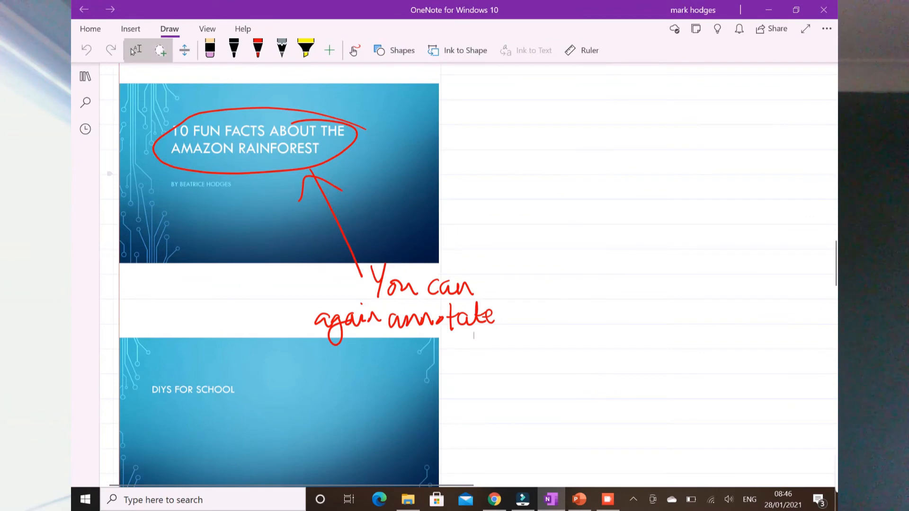
click(131, 29)
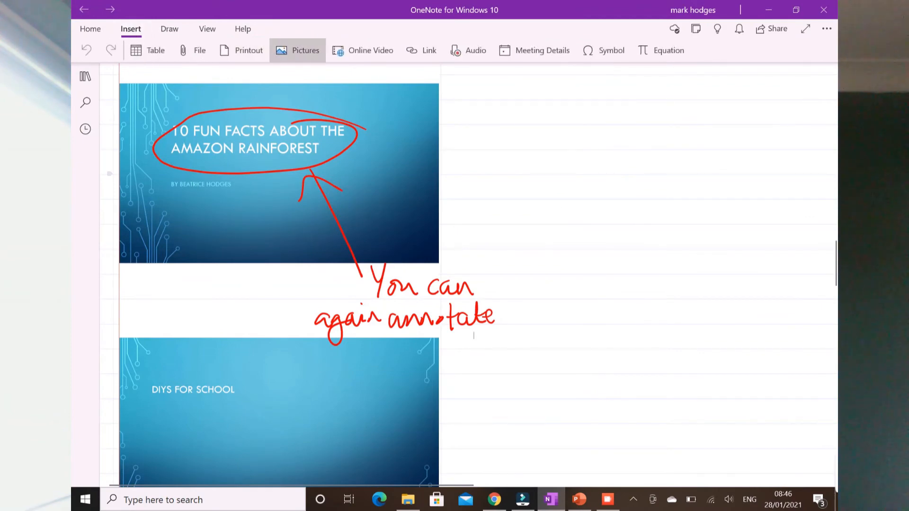
mouse_move(370, 50)
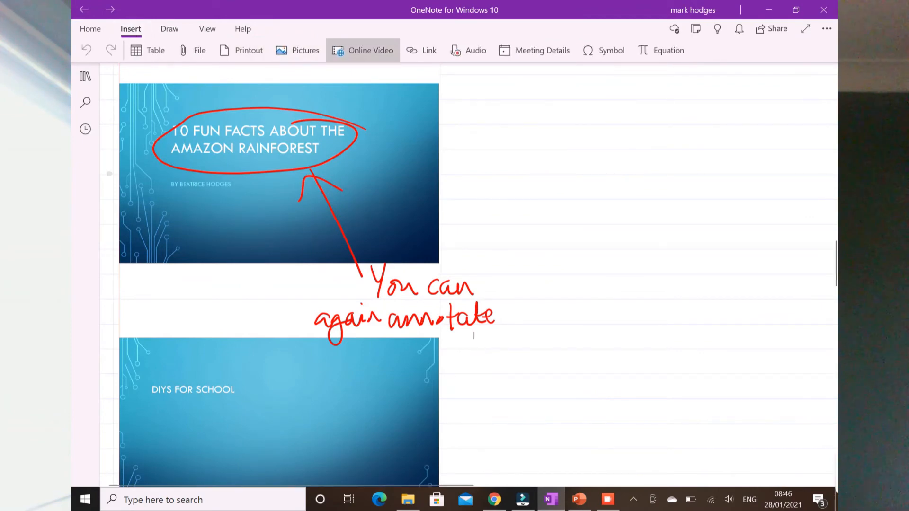
click(370, 50)
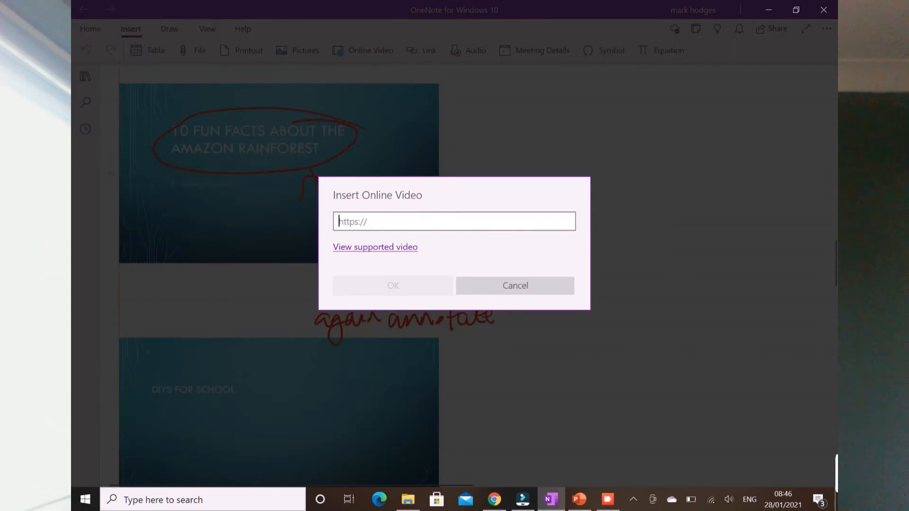
text(https://www.youtube.com/watch?v=qynfHBJ168w)
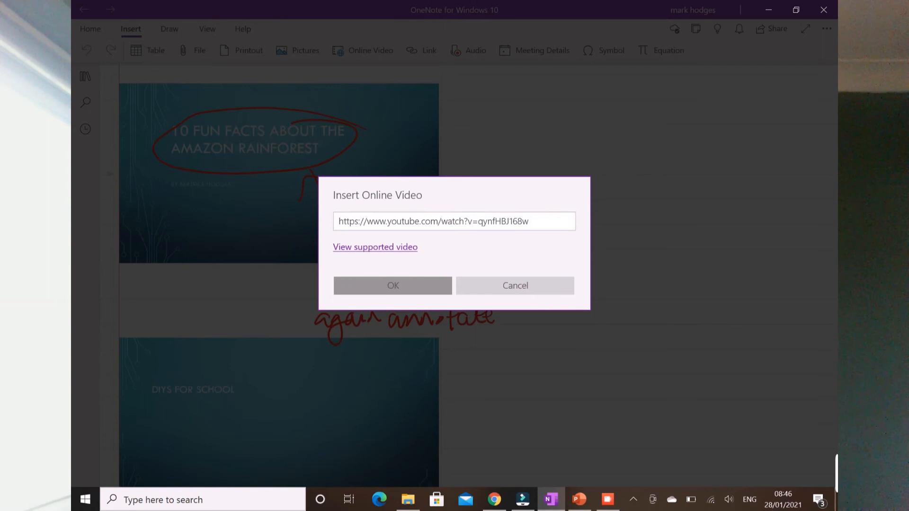
click(392, 285)
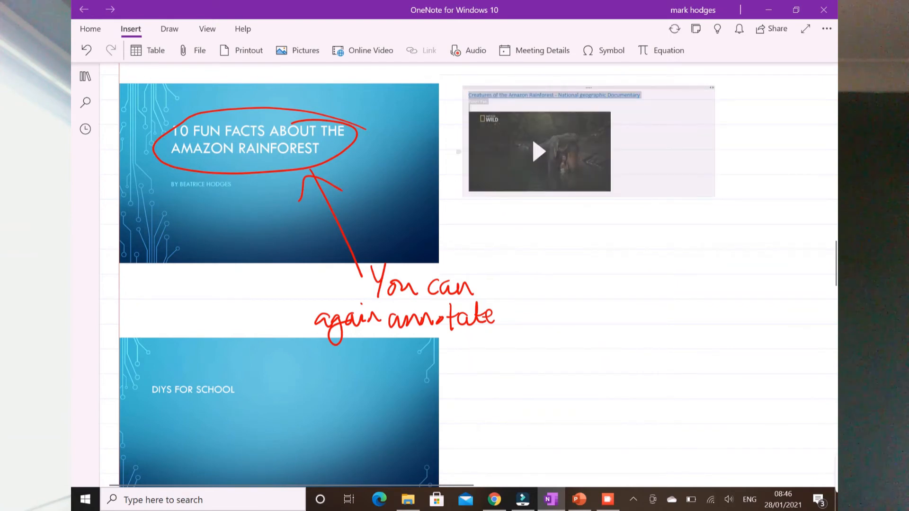
Load and play the embedded Amazon documentary, then show the notebook navigation pane.
click(538, 151)
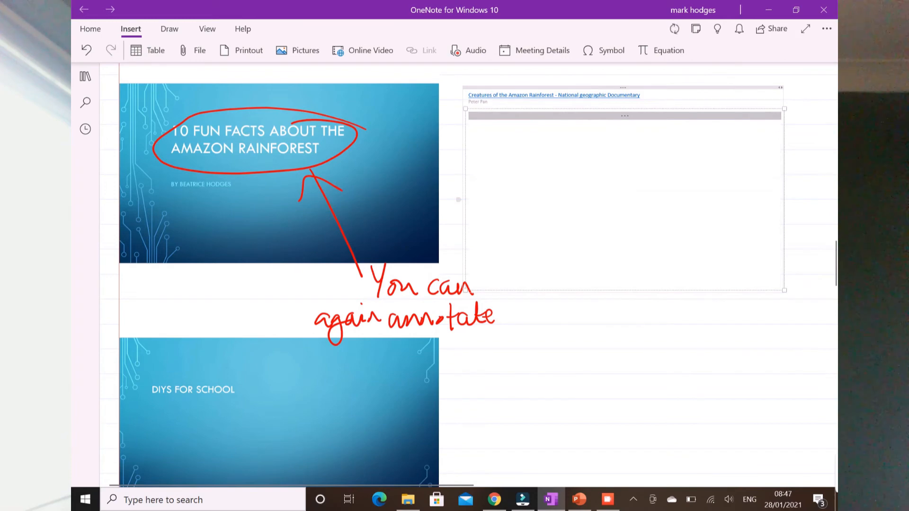
click(624, 199)
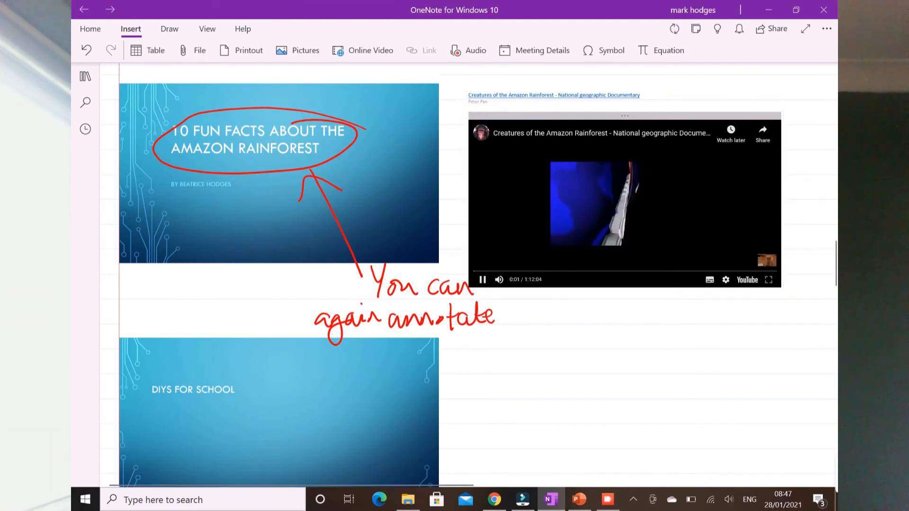
click(85, 76)
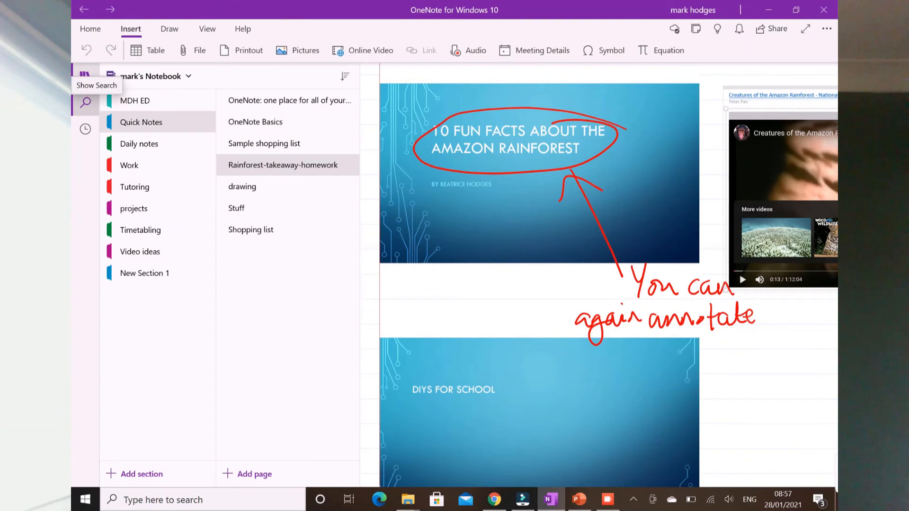
Search all notebooks for the term 'eLL'.
click(85, 103)
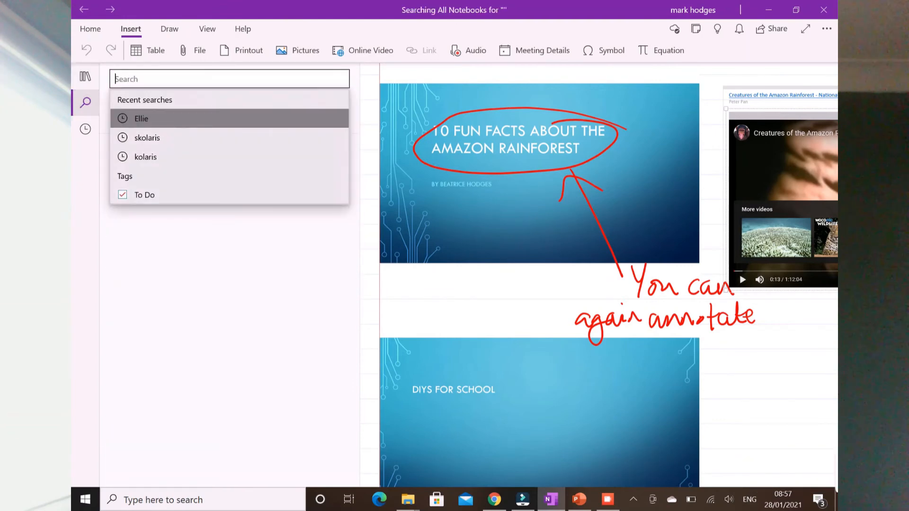
text(eLL)
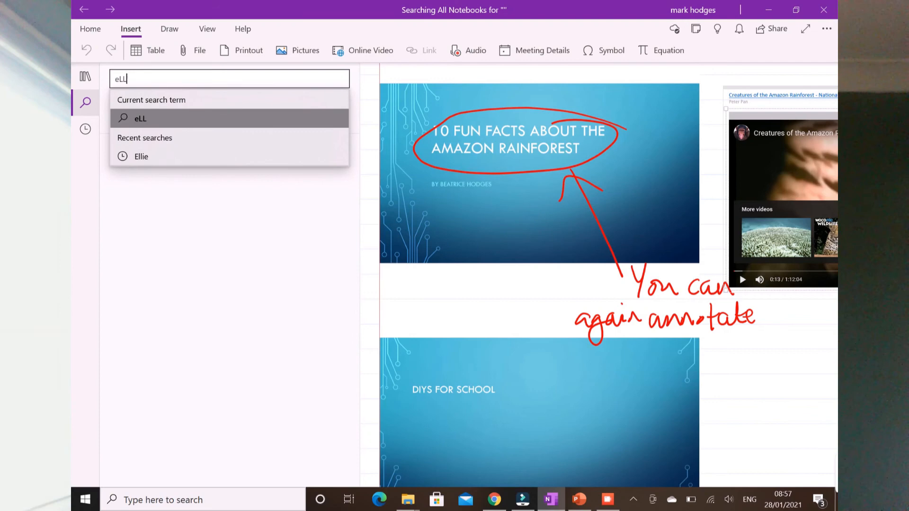